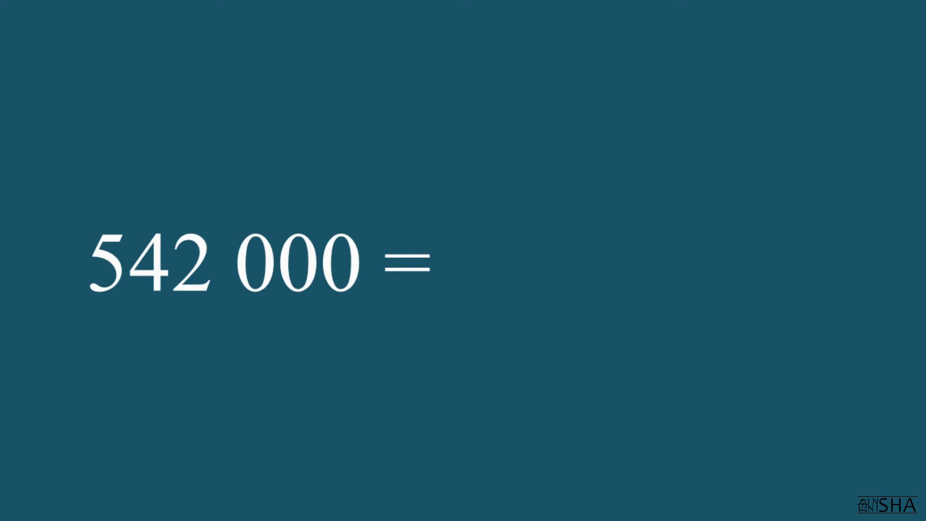
pyautogui.moveTo(46, 261)
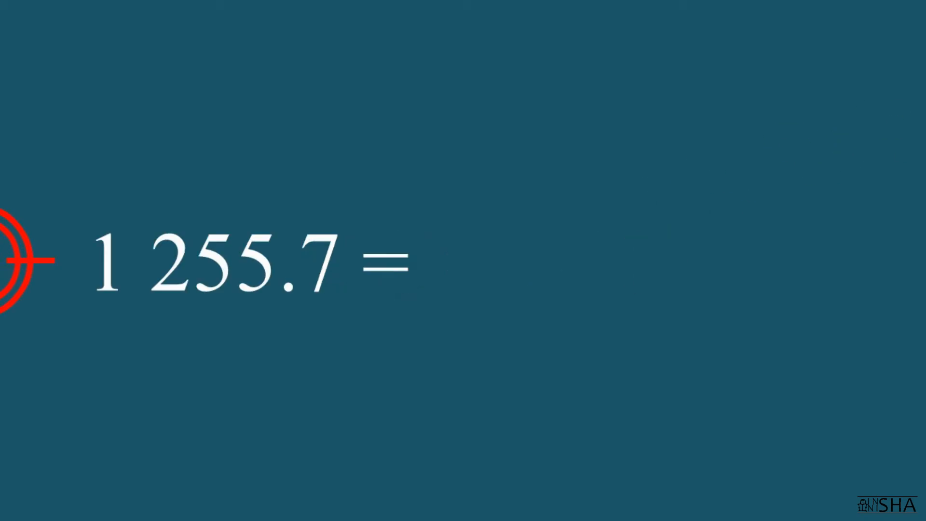
pyautogui.moveTo(98, 259)
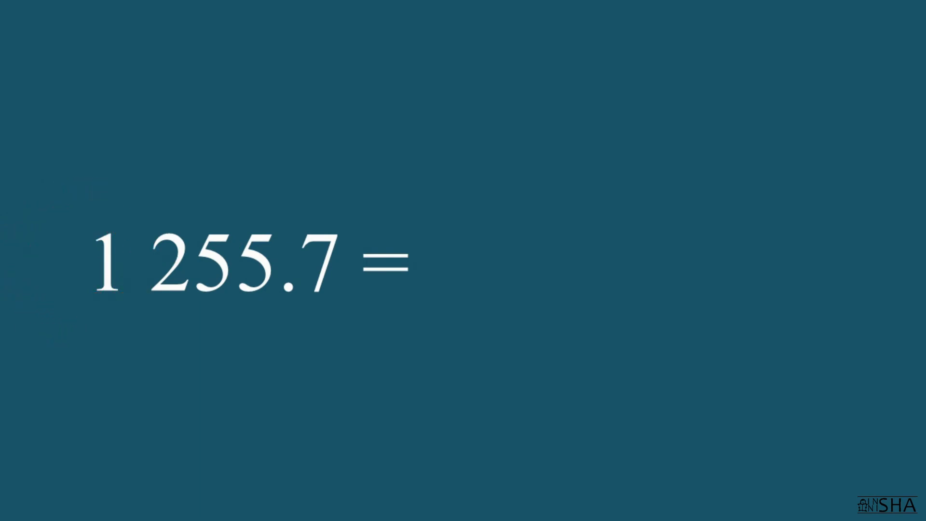
pyautogui.write('1.')
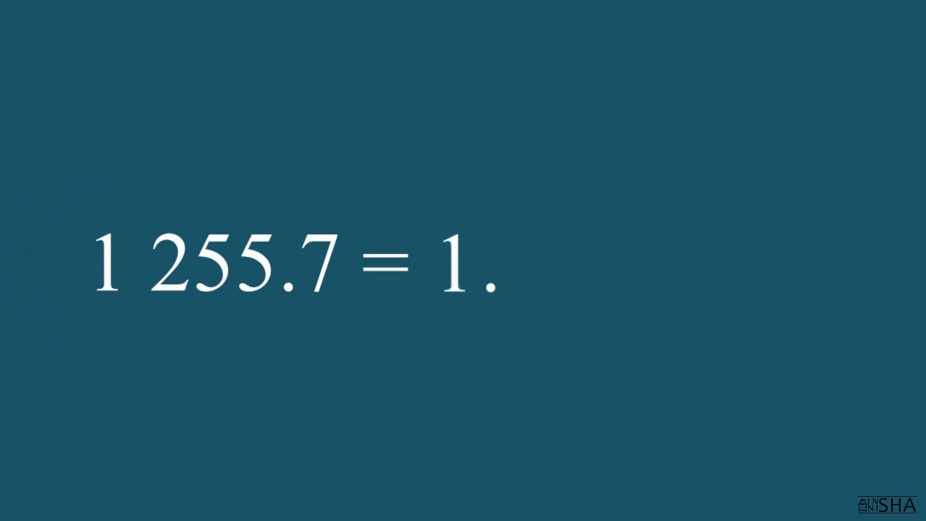